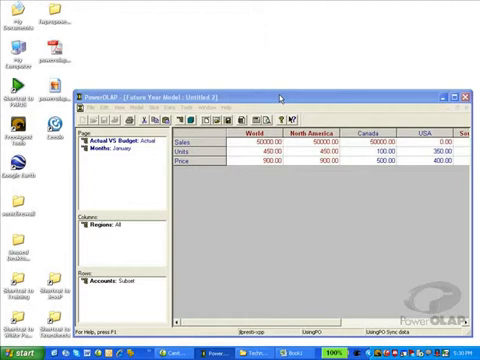
mouse_move(280, 96)
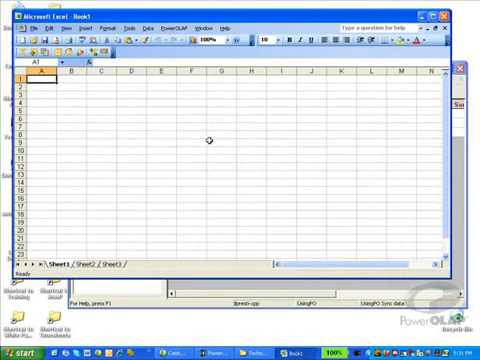
mouse_move(236, 288)
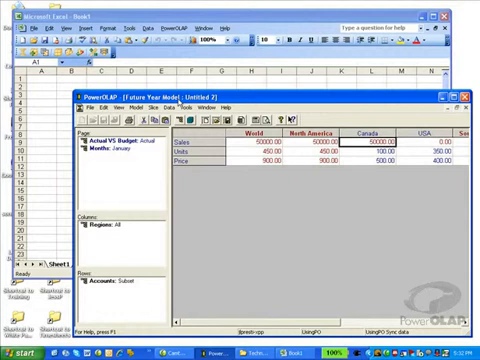
mouse_move(176, 100)
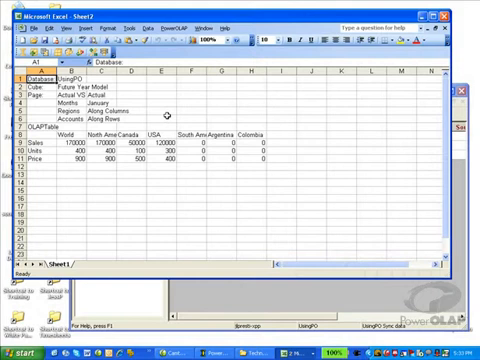
mouse_move(222, 268)
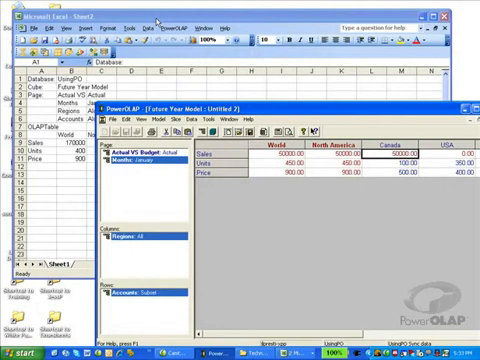
mouse_move(190, 160)
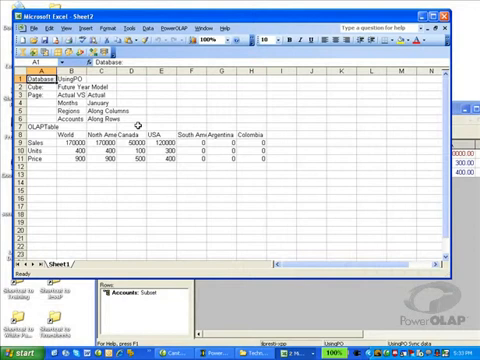
mouse_move(170, 120)
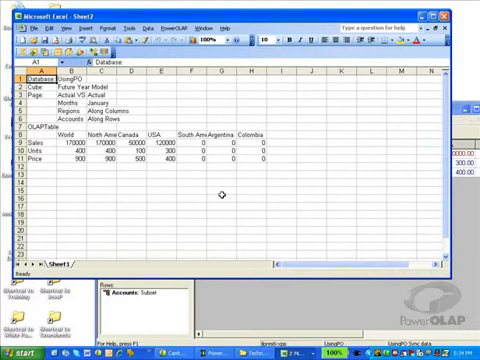
mouse_move(152, 48)
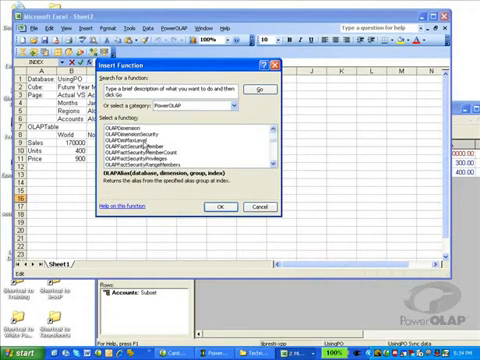
- Scroll the Insert Function list to reach the PowerOLAP worksheet functions
scroll(down, 3)
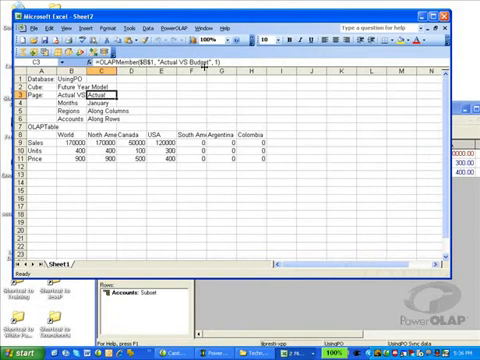
mouse_move(236, 70)
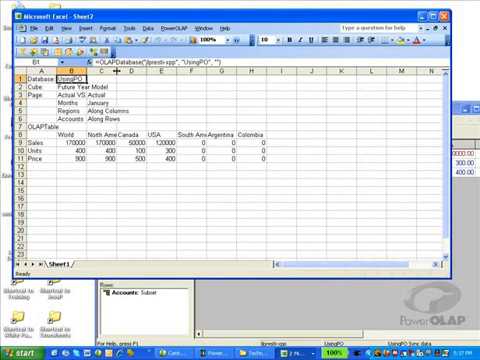
mouse_move(120, 68)
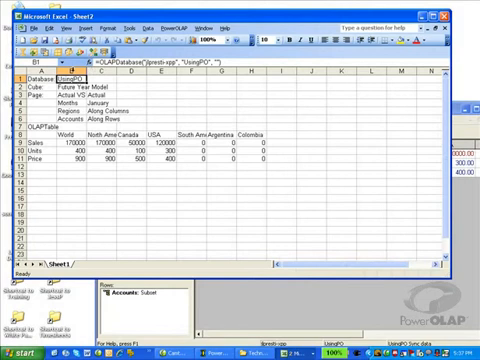
- Select the Months page cell and bring up its Select a Member chooser
click(96, 98)
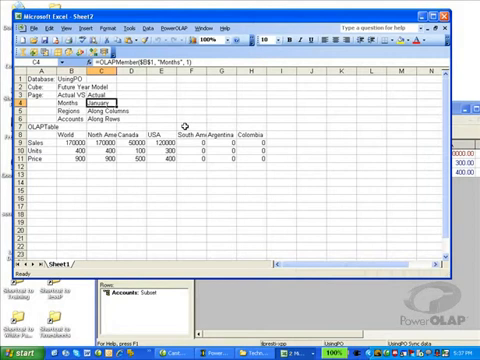
mouse_move(184, 128)
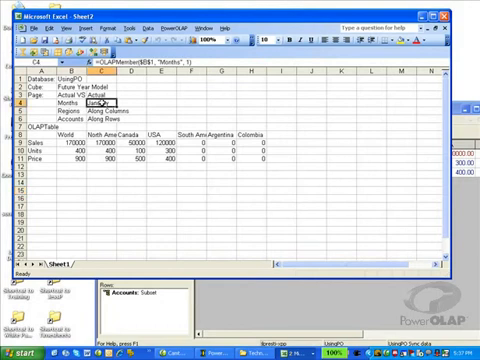
click(116, 100)
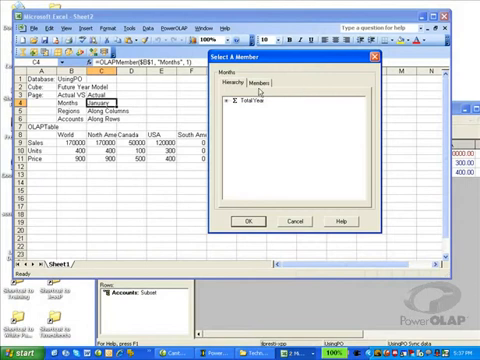
- Expand the Year node so its quarters and months are listed for selection
click(258, 84)
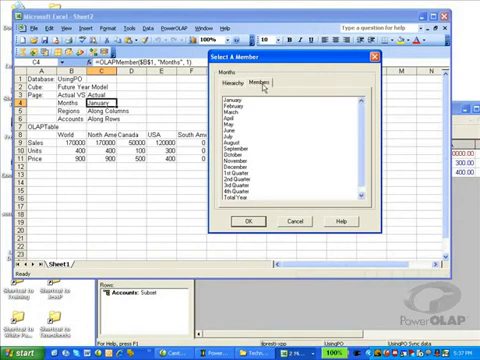
mouse_move(262, 88)
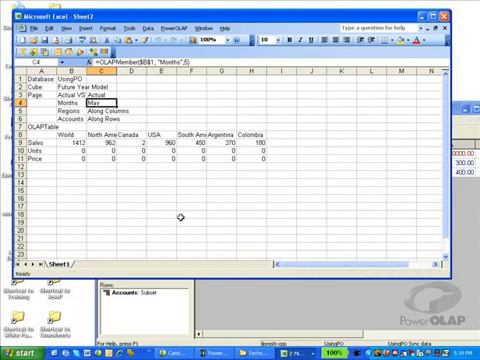
mouse_move(190, 210)
text(400)
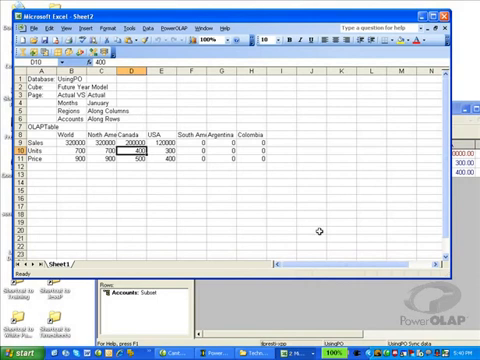
- Enter a new January Units figure for Canada in the report grid
click(132, 162)
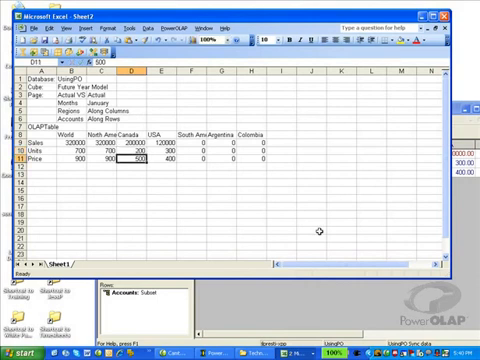
mouse_move(320, 232)
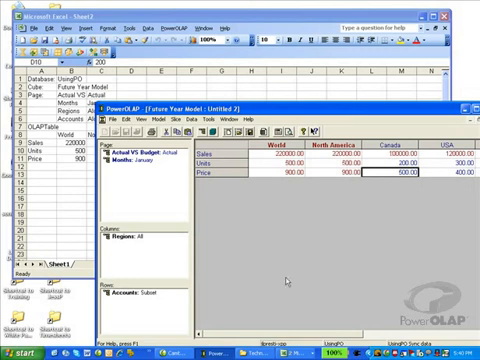
mouse_move(288, 280)
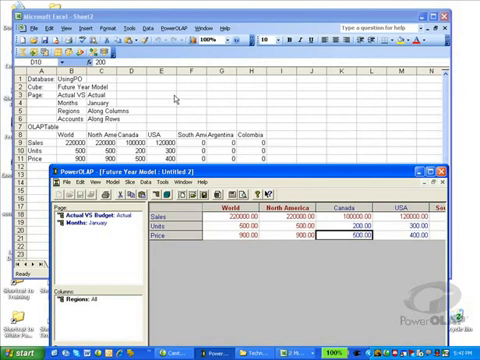
mouse_move(212, 104)
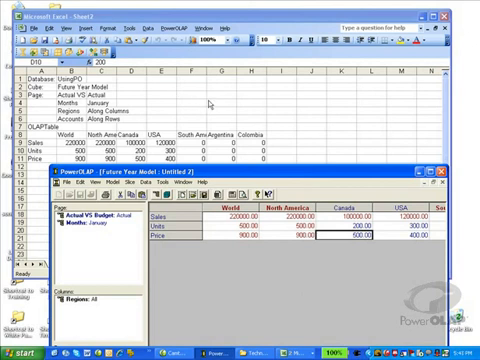